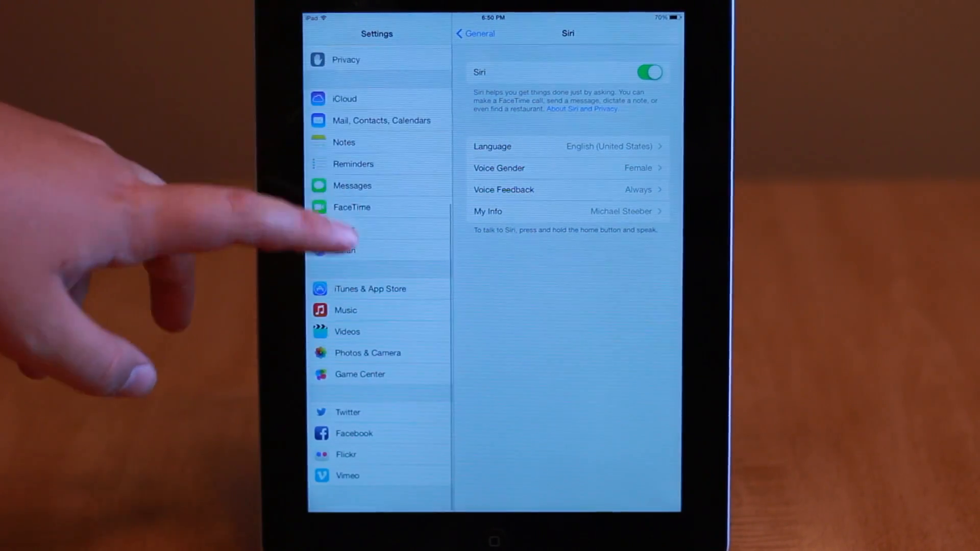
Navigate from the Settings sidebar into Messages and its empty Blocked list.
left_click(352, 193)
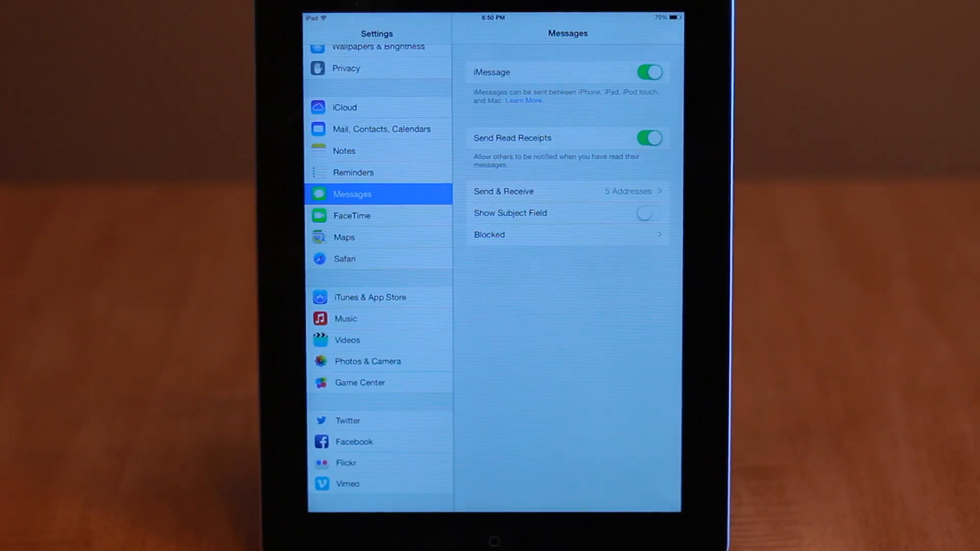
left_click(489, 234)
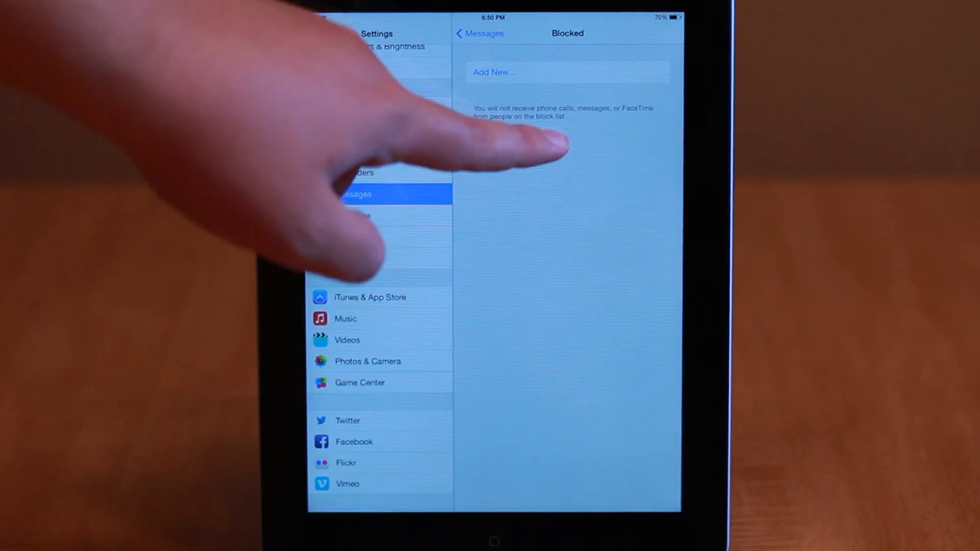
Block new contacts via Add New... and begin editing the blocked list.
left_click(495, 72)
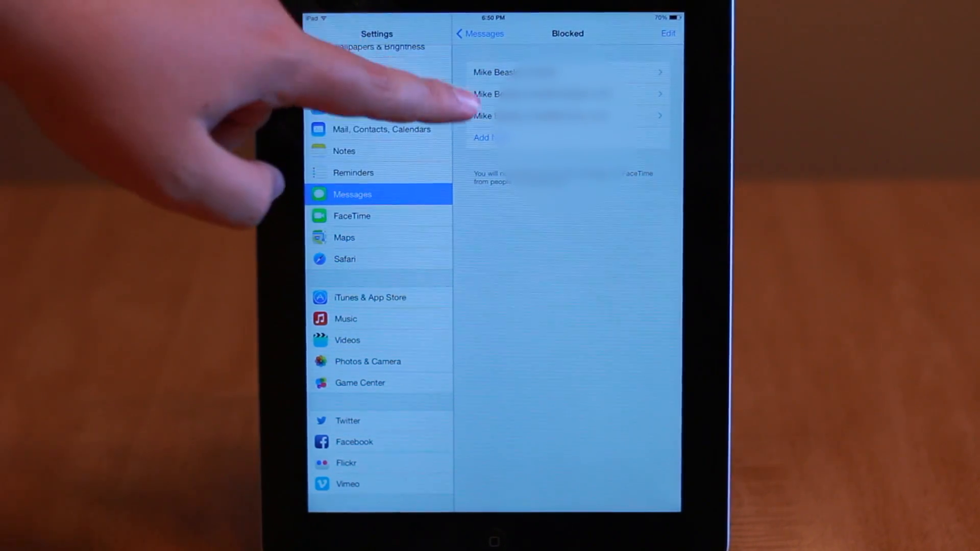
left_click(668, 32)
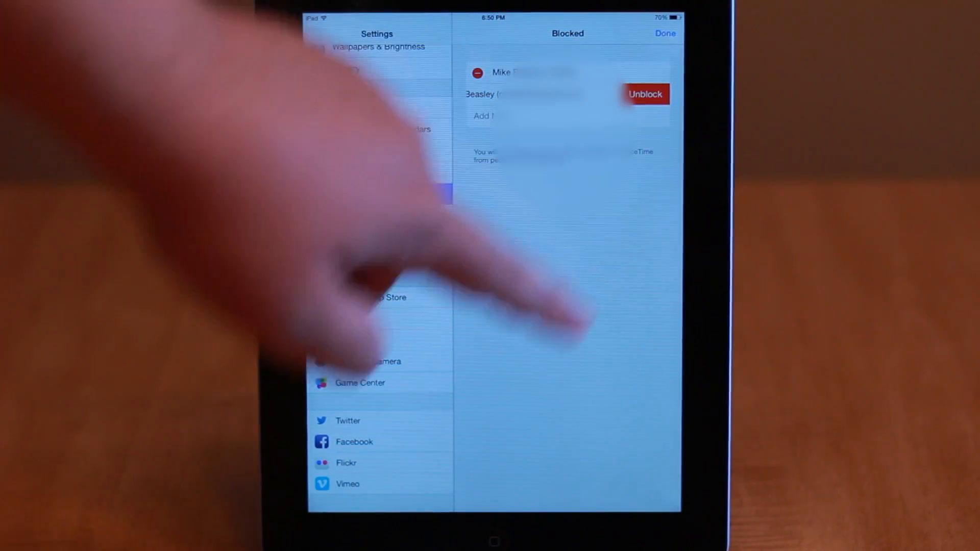
Unblock the extra contact, leaving one entry, and return to Messages settings.
left_click(645, 94)
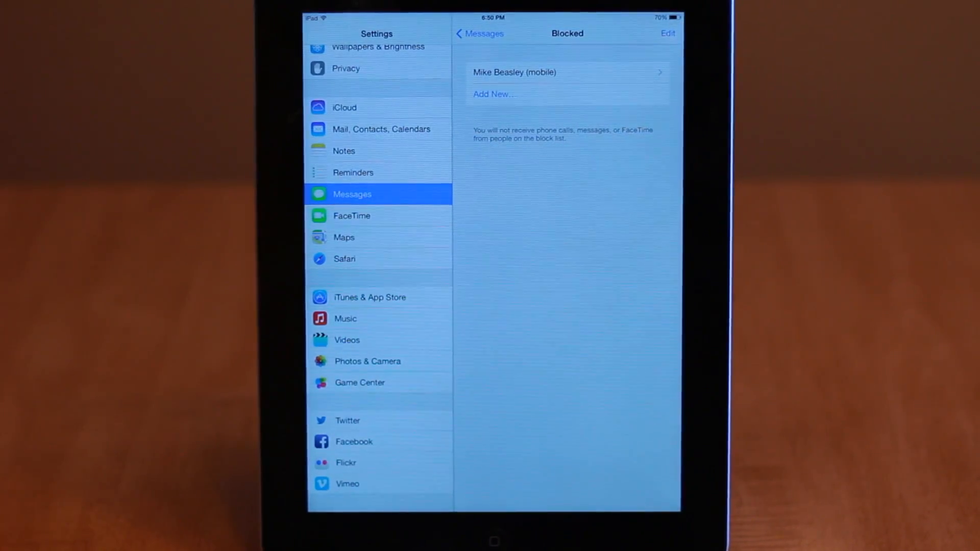
left_click(479, 32)
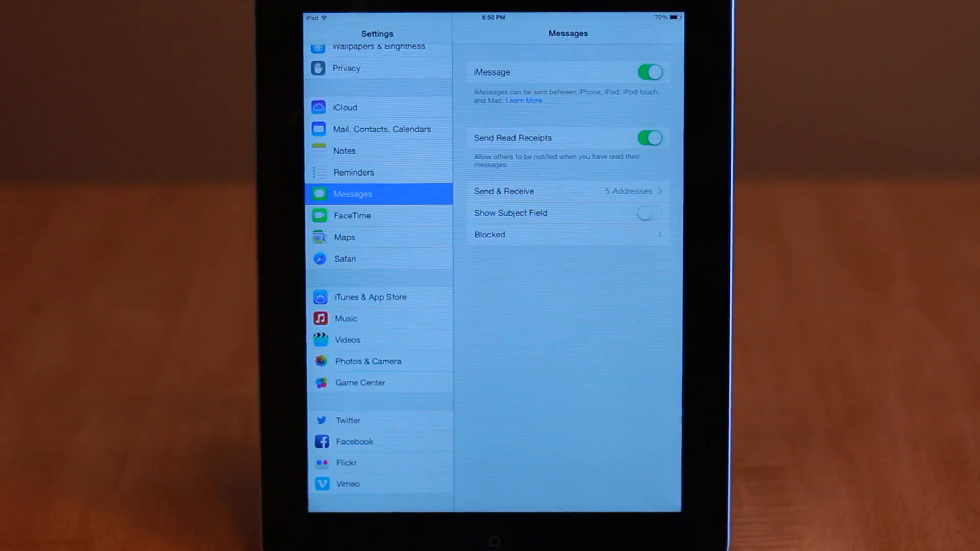